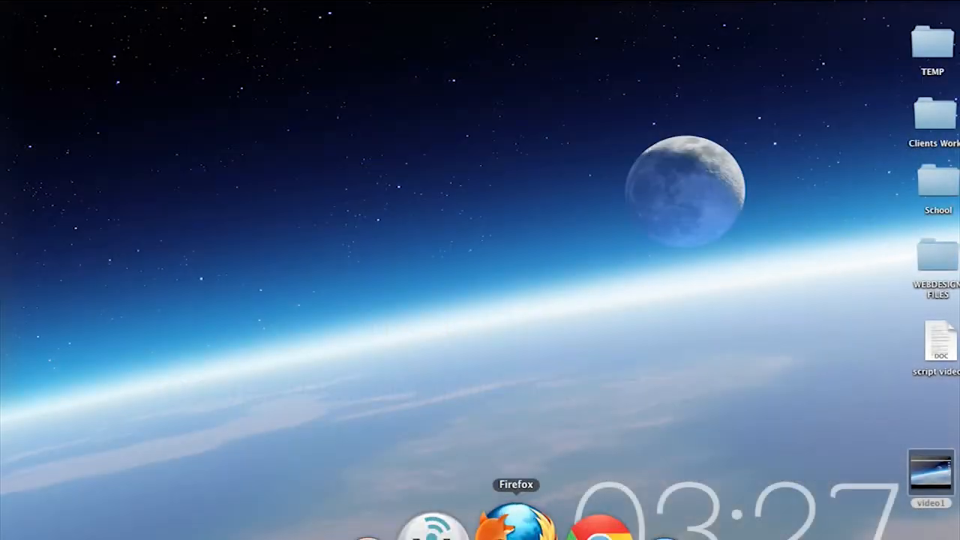
Launch Firefox and scroll through the Top Stone Inc home page.
{"action": "left_click", "coordinate": [515, 517]}
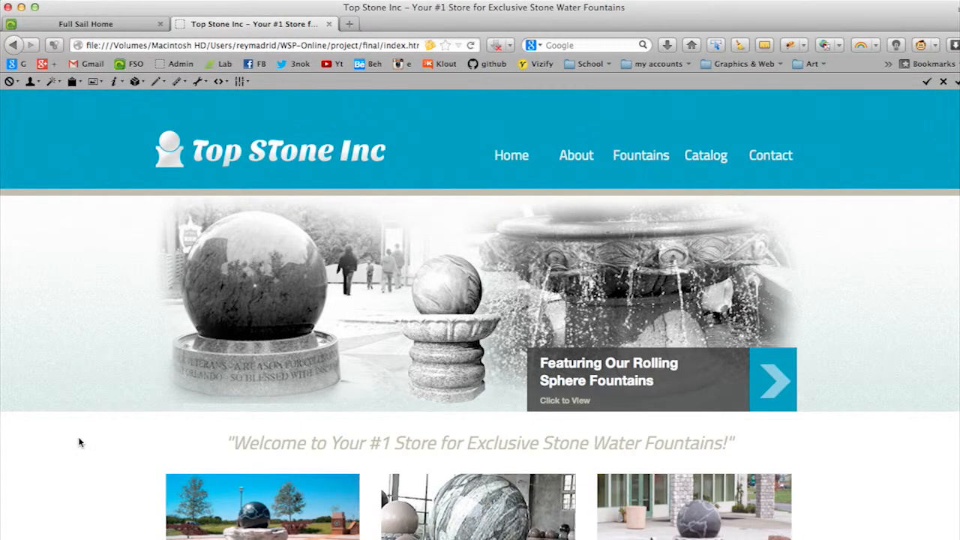
{"action": "scroll", "scroll_direction": "down", "scroll_amount": 3}
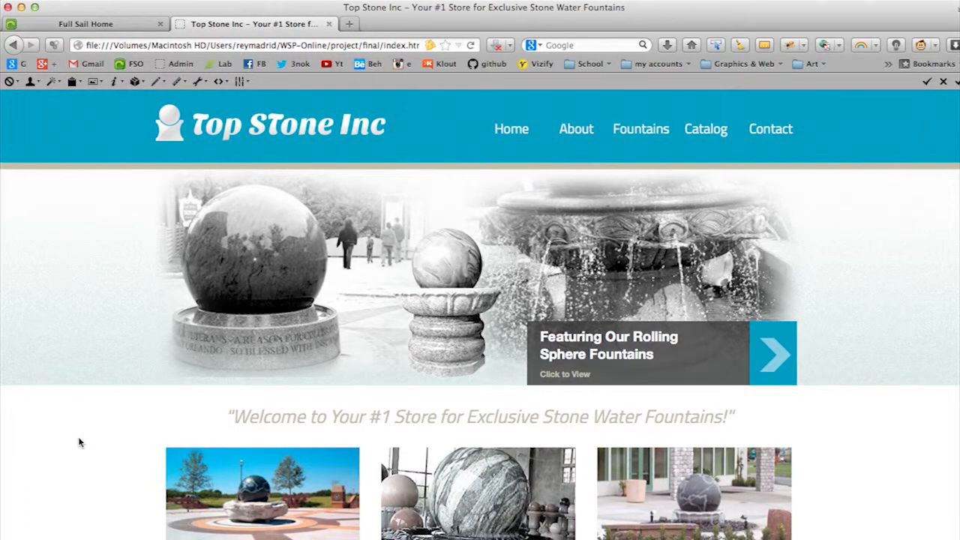
{"action": "mouse_move", "coordinate": [97, 403]}
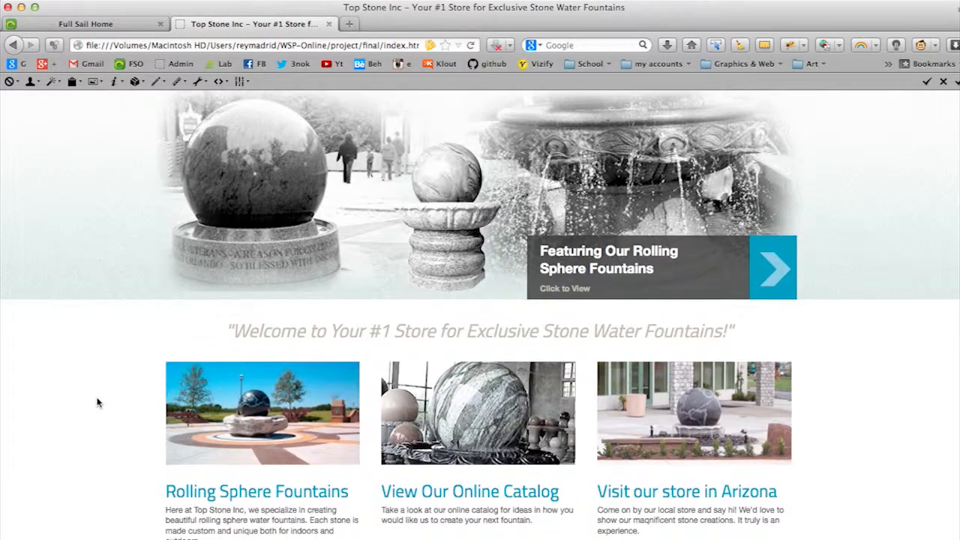
{"action": "scroll", "scroll_direction": "down", "scroll_amount": 3}
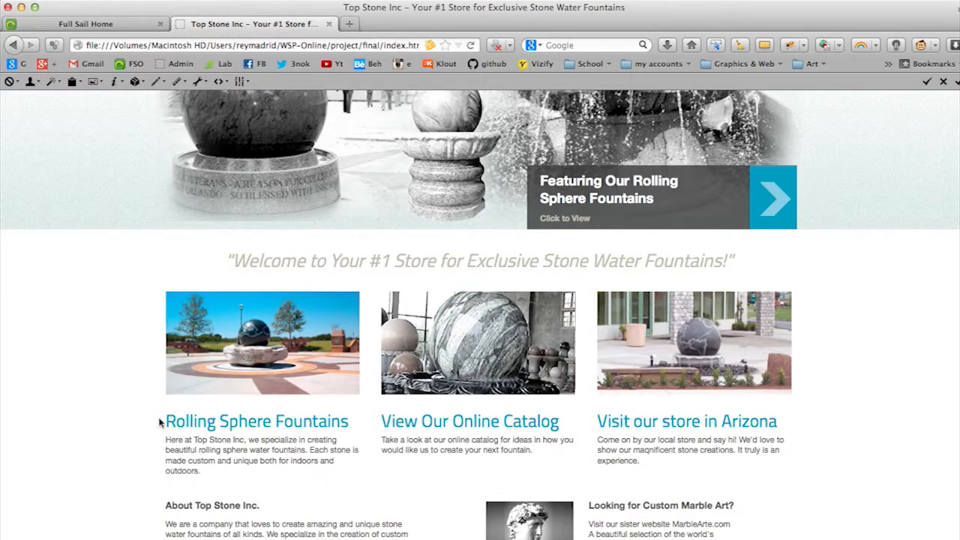
{"action": "mouse_move", "coordinate": [162, 428]}
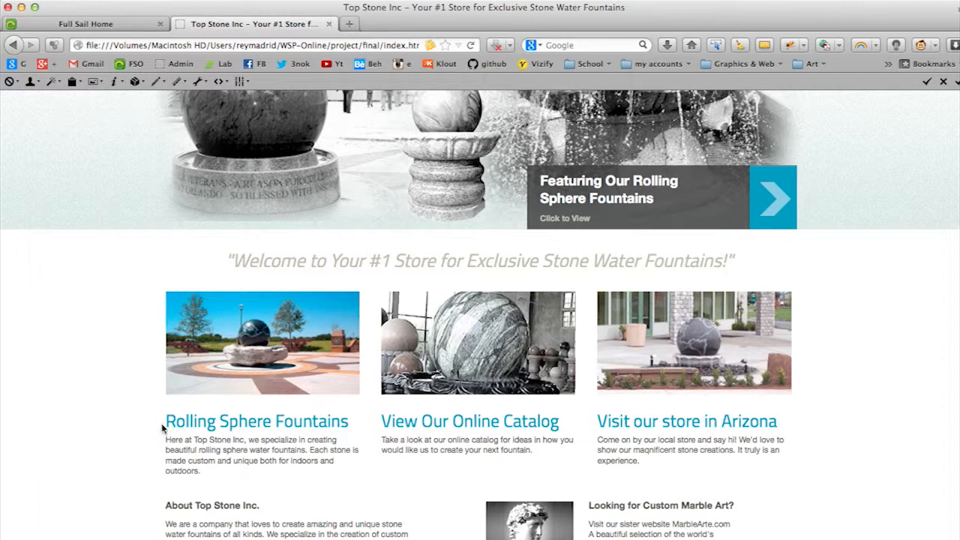
{"action": "mouse_move", "coordinate": [60, 427]}
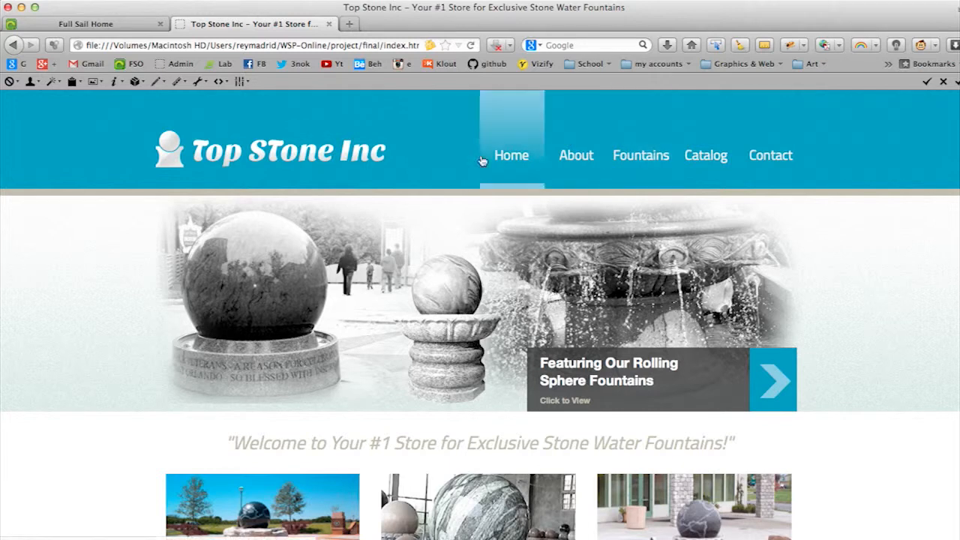
{"action": "mouse_move", "coordinate": [705, 155]}
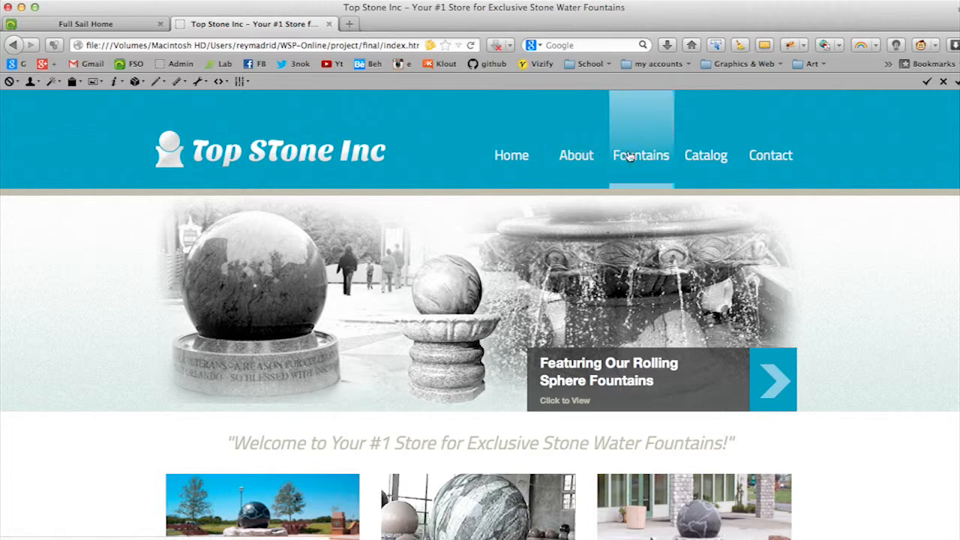
{"action": "mouse_move", "coordinate": [639, 183]}
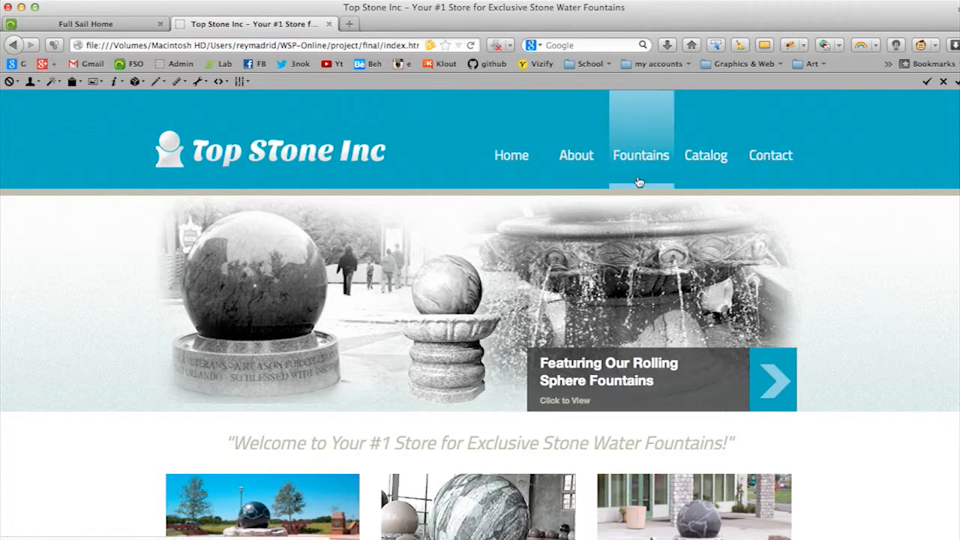
{"action": "mouse_move", "coordinate": [635, 215]}
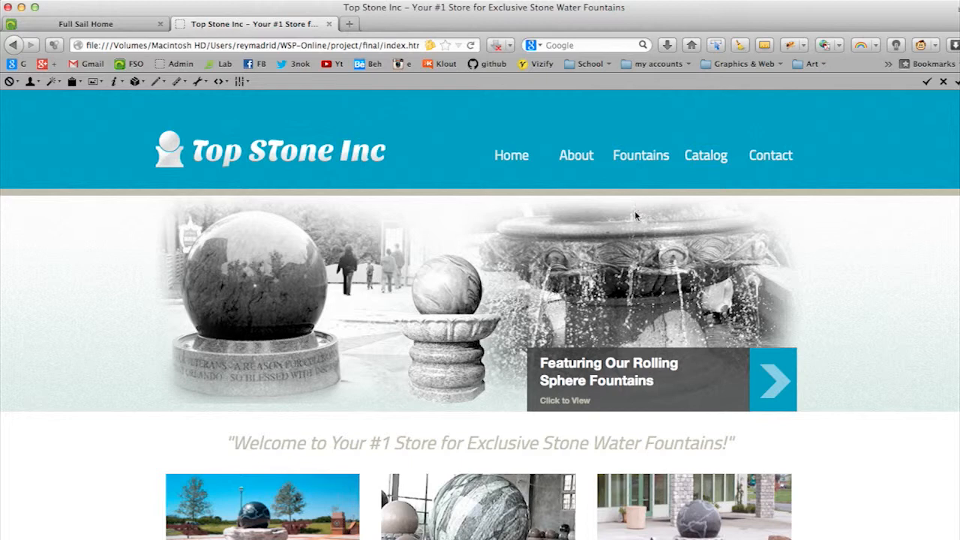
{"action": "mouse_move", "coordinate": [643, 257]}
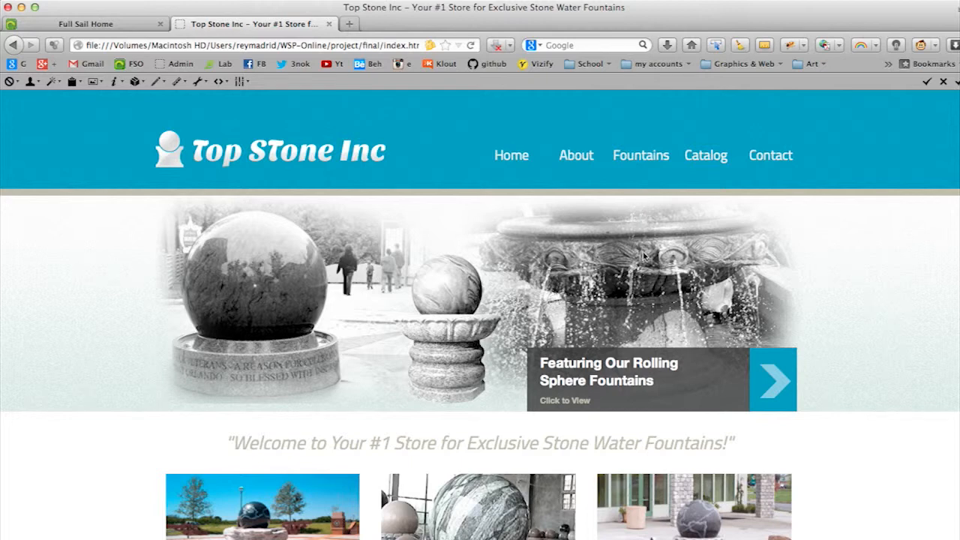
{"action": "mouse_move", "coordinate": [642, 187]}
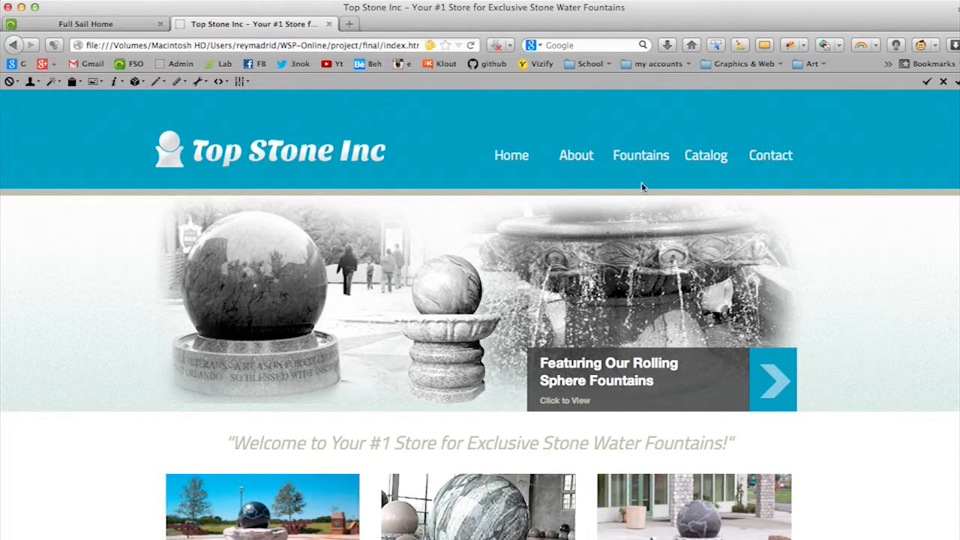
Browse the Fountains page with its four design categories, then return Home.
{"action": "left_click", "coordinate": [641, 156]}
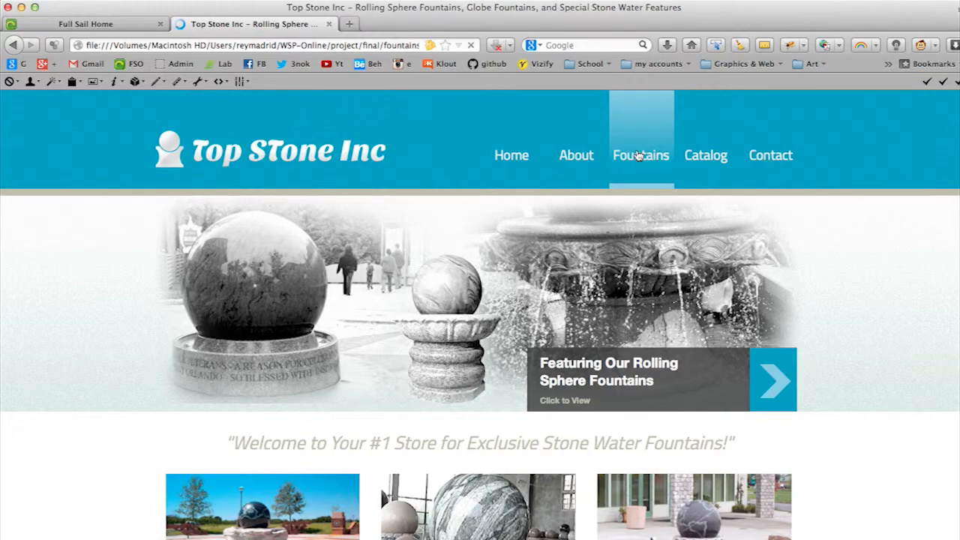
{"action": "scroll", "scroll_direction": "down", "scroll_amount": 3}
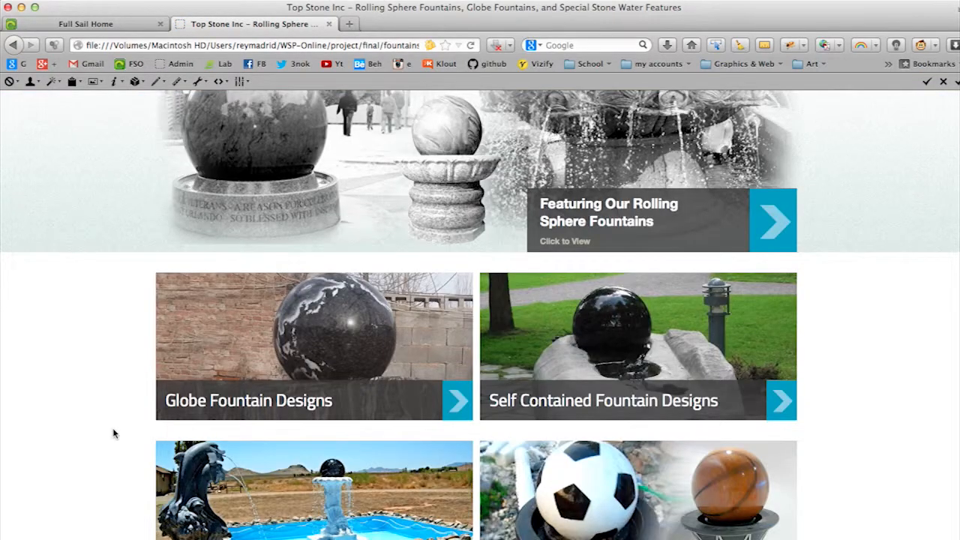
{"action": "scroll", "scroll_direction": "down", "scroll_amount": 3}
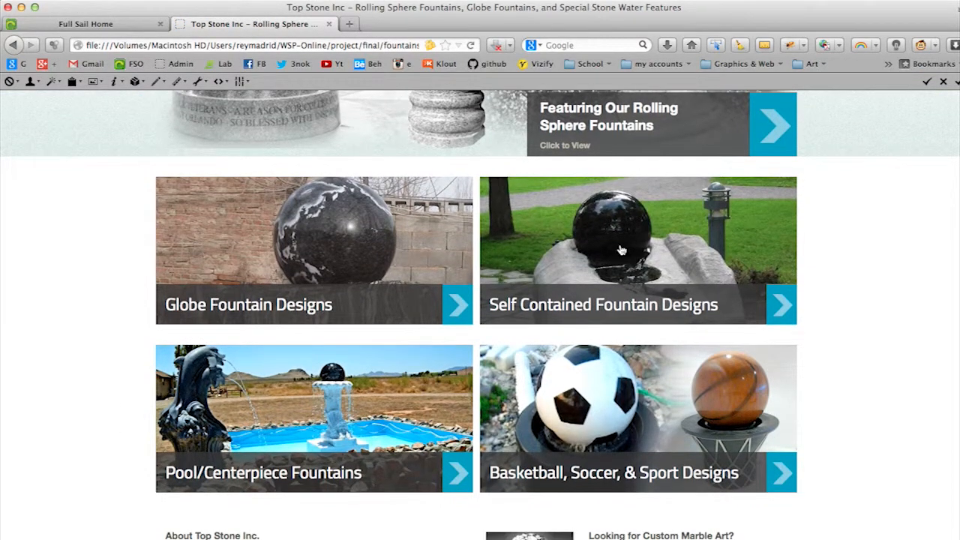
{"action": "mouse_move", "coordinate": [145, 380]}
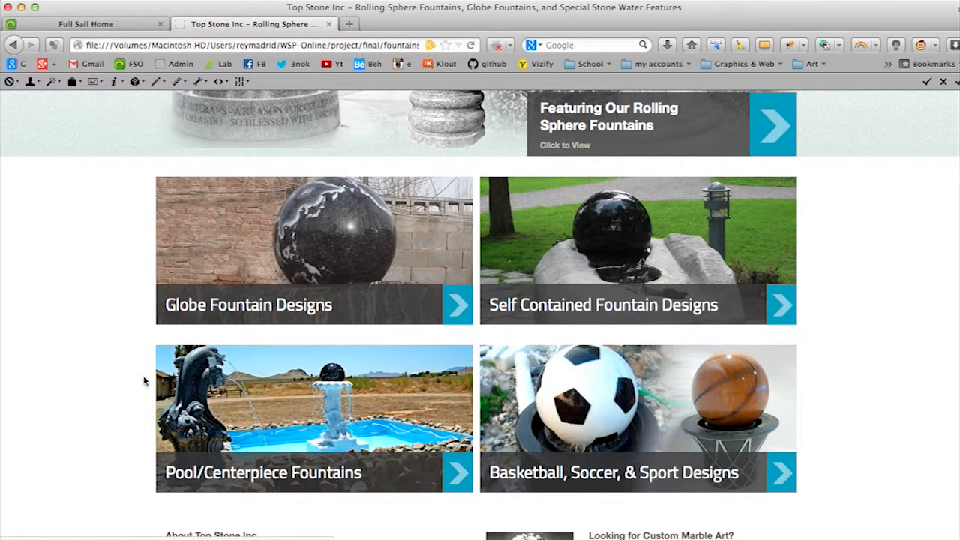
{"action": "scroll", "scroll_direction": "up", "scroll_amount": 3}
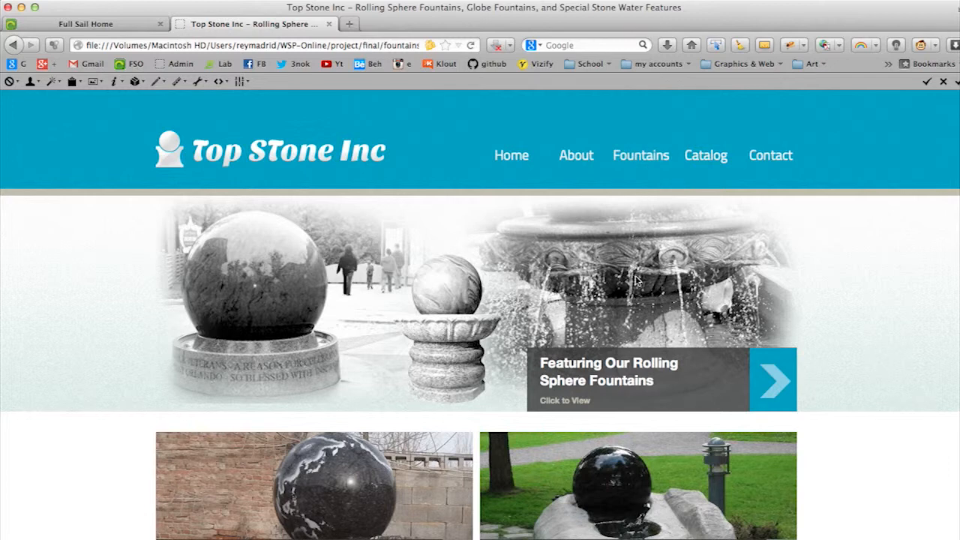
{"action": "left_click", "coordinate": [511, 155]}
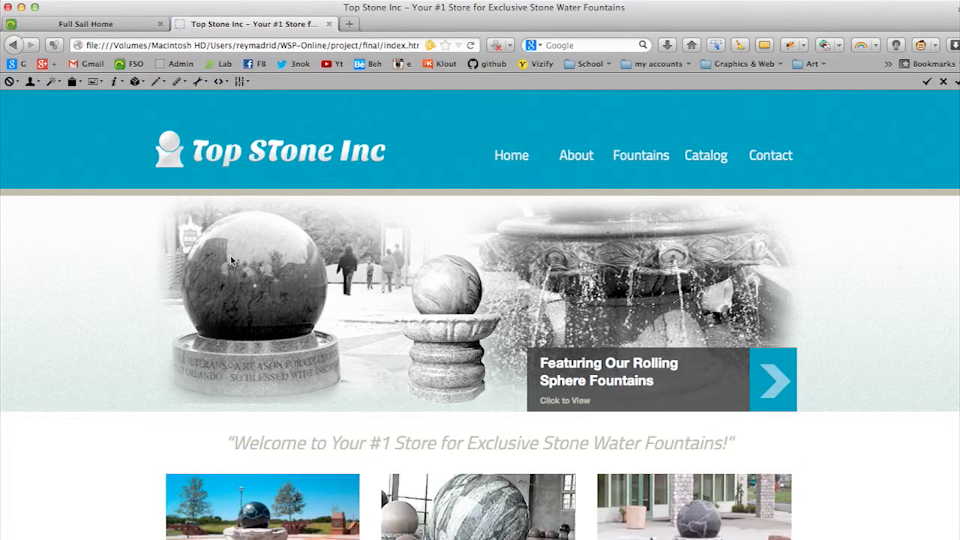
Preview submenu.html listing Globe Fountains, Self Contained, Pool Fountains and Sport Designs.
{"action": "scroll", "scroll_direction": "down", "scroll_amount": 3}
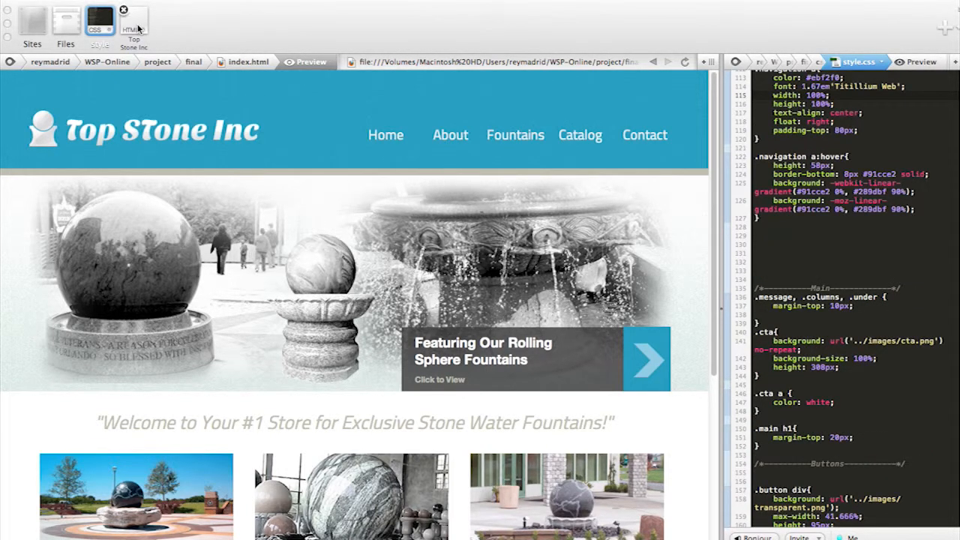
{"action": "left_click", "coordinate": [133, 21]}
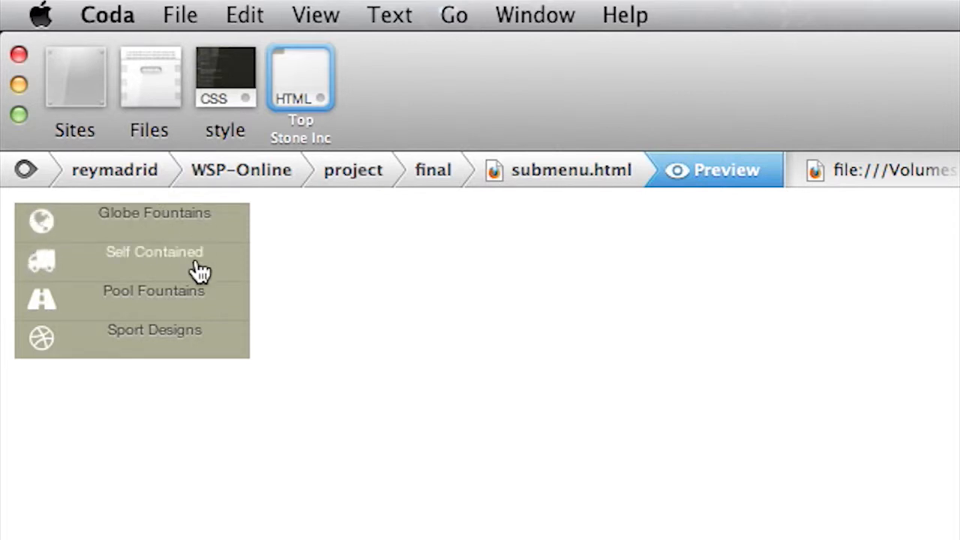
{"action": "mouse_move", "coordinate": [201, 339]}
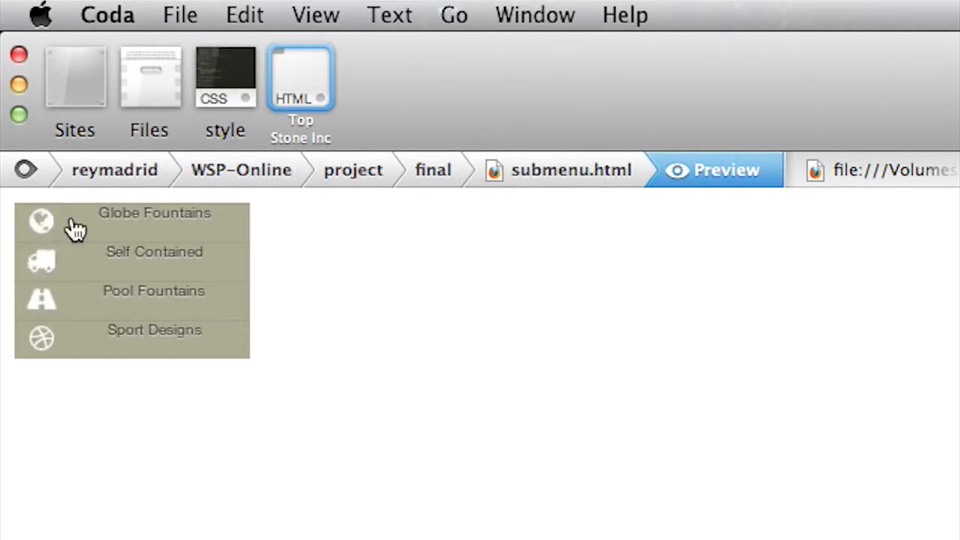
{"action": "mouse_move", "coordinate": [148, 339]}
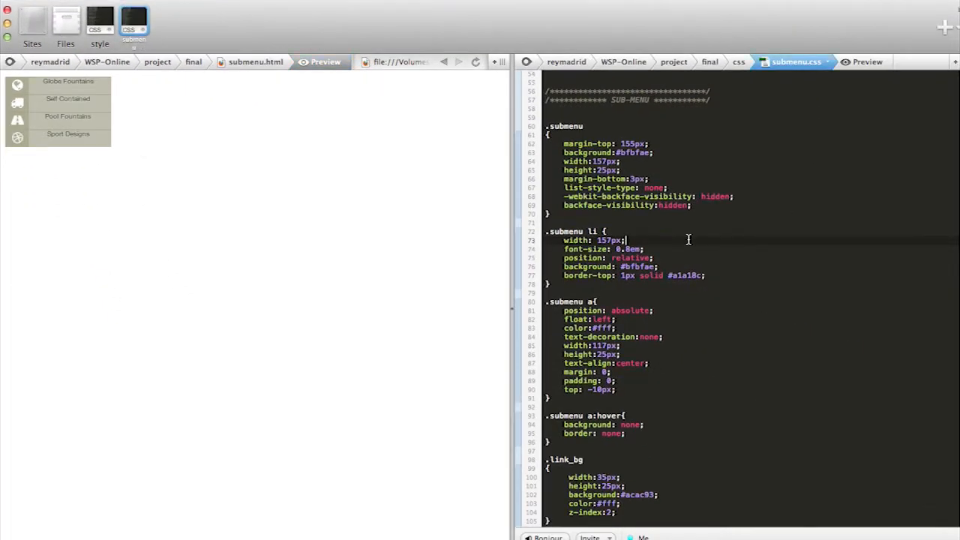
Copy the SUB-MENU through END SUB-MENU markup from submenu.html.
{"action": "scroll", "scroll_direction": "down", "scroll_amount": 3}
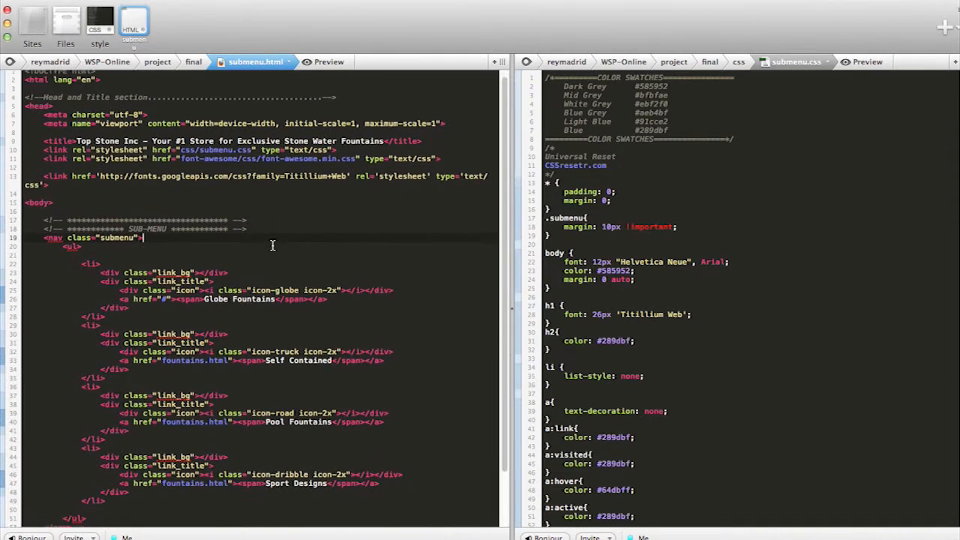
{"action": "scroll", "scroll_direction": "down", "scroll_amount": 3}
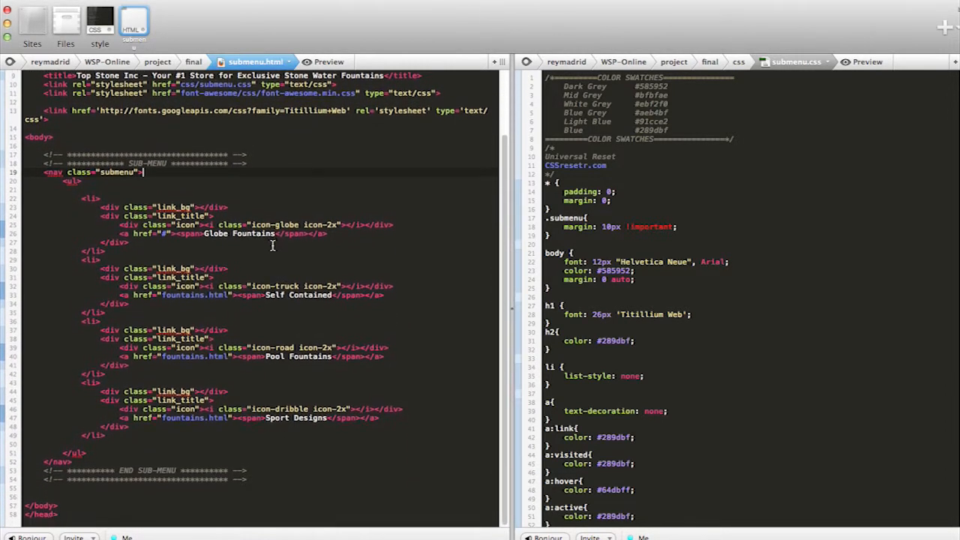
{"action": "scroll", "scroll_direction": "down", "scroll_amount": 3}
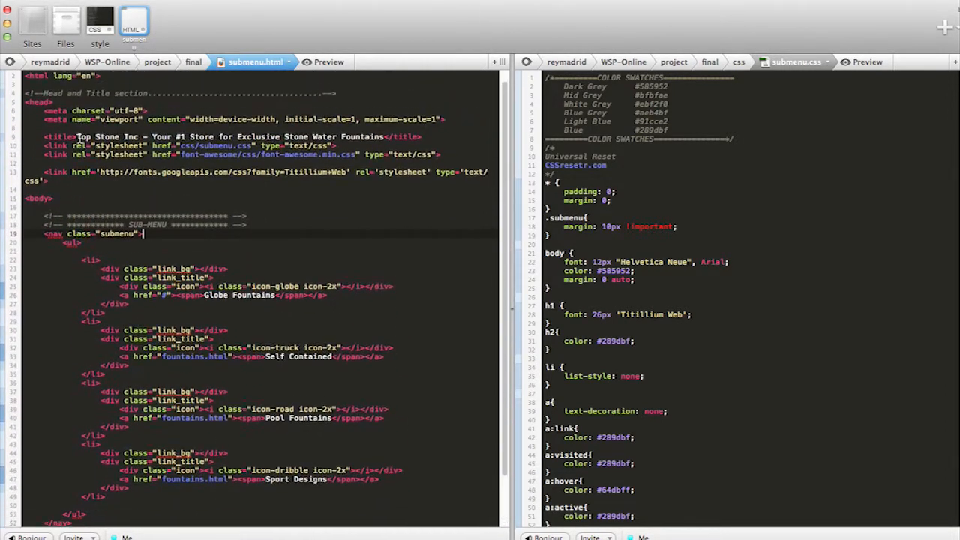
{"action": "scroll", "scroll_direction": "down", "scroll_amount": 3}
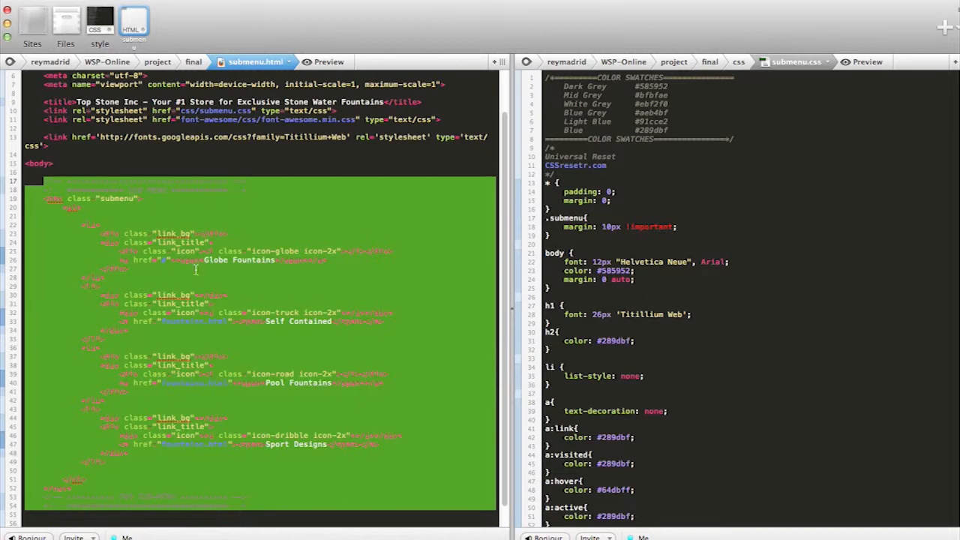
{"action": "right_click", "coordinate": [195, 270]}
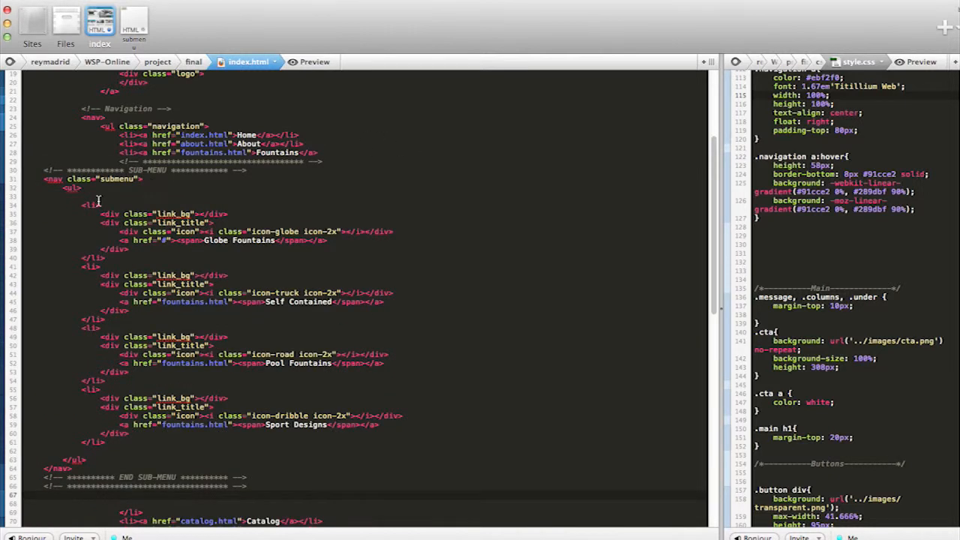
Indent the pasted submenu block after the Fountains link in index.html.
{"action": "left_click_drag", "start_coordinate": [98, 179], "coordinate": [47, 301]}
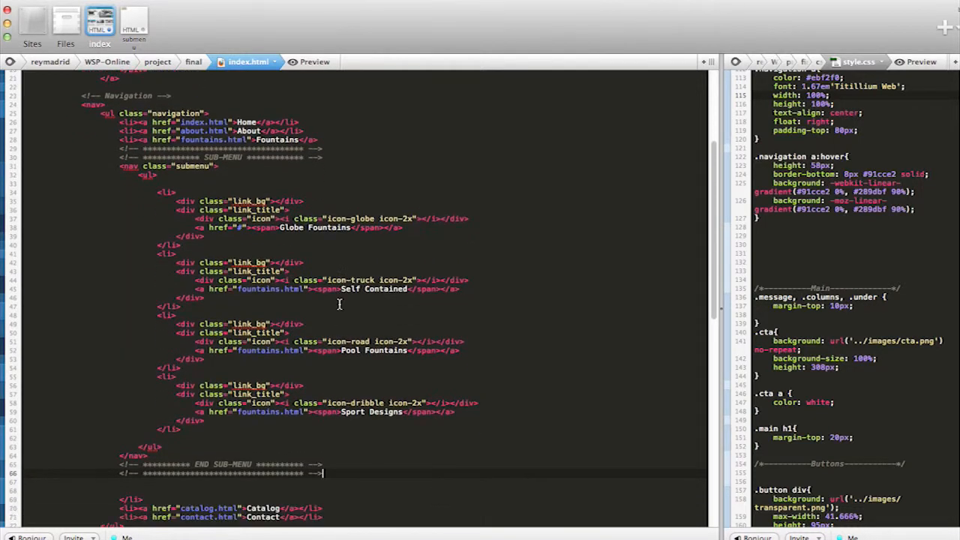
{"action": "scroll", "scroll_direction": "down", "scroll_amount": 3}
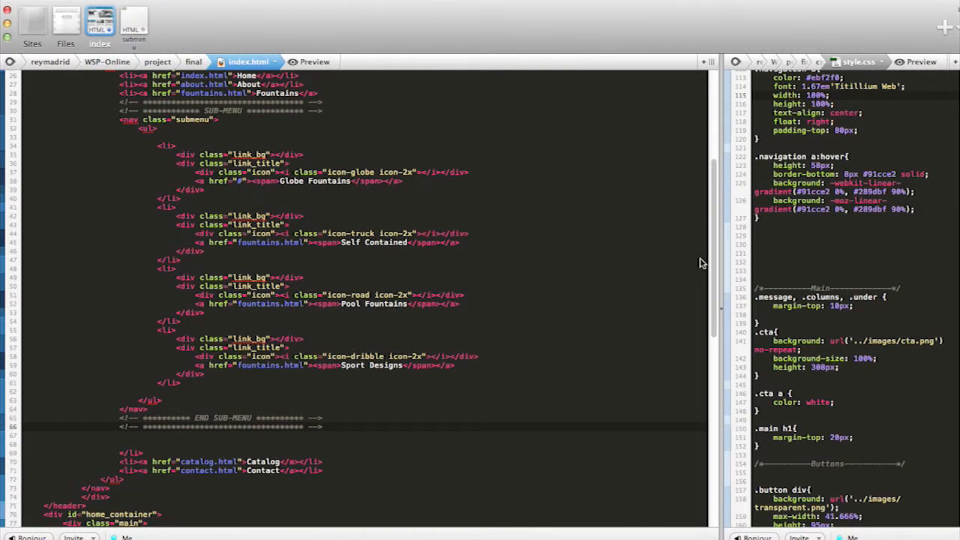
{"action": "mouse_move", "coordinate": [342, 226]}
{"action": "type", "text": "8"}
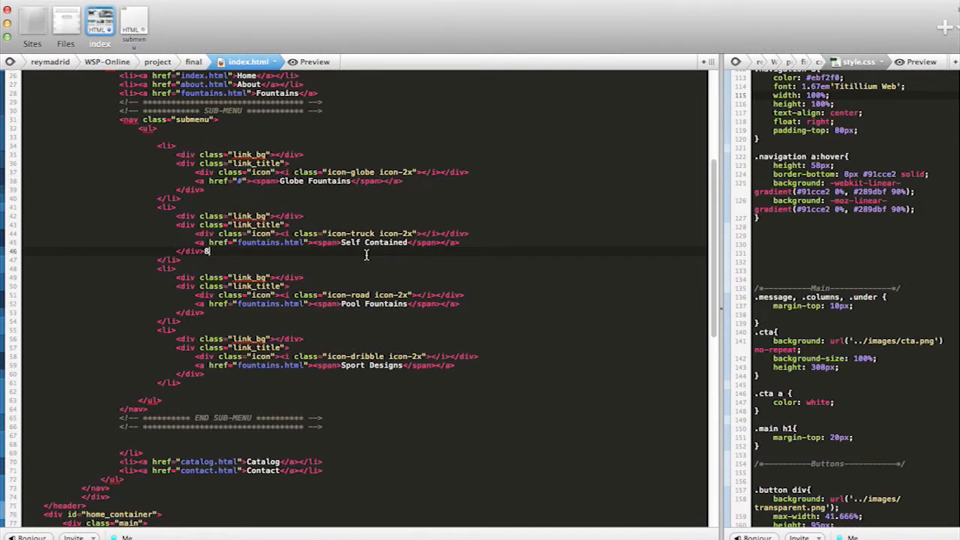
Review submenu.html and the SUB-MENU styles, then check the jumbled index.html preview.
{"action": "key", "text": "Backspace"}
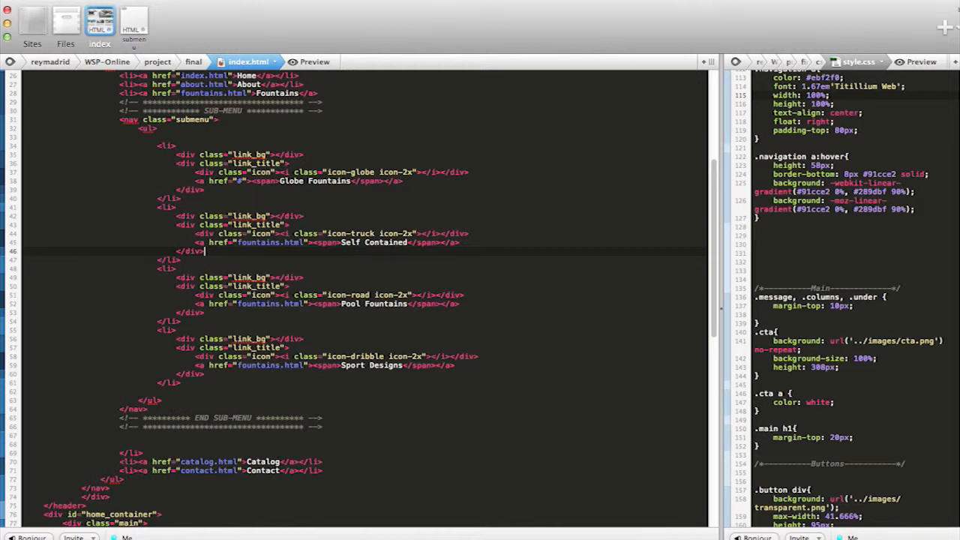
{"action": "left_click", "coordinate": [309, 62]}
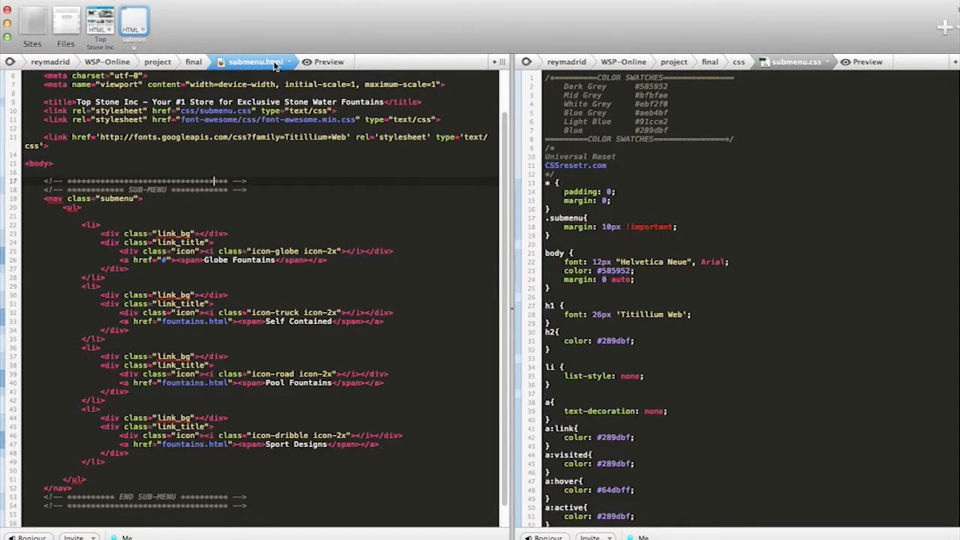
{"action": "mouse_move", "coordinate": [355, 73]}
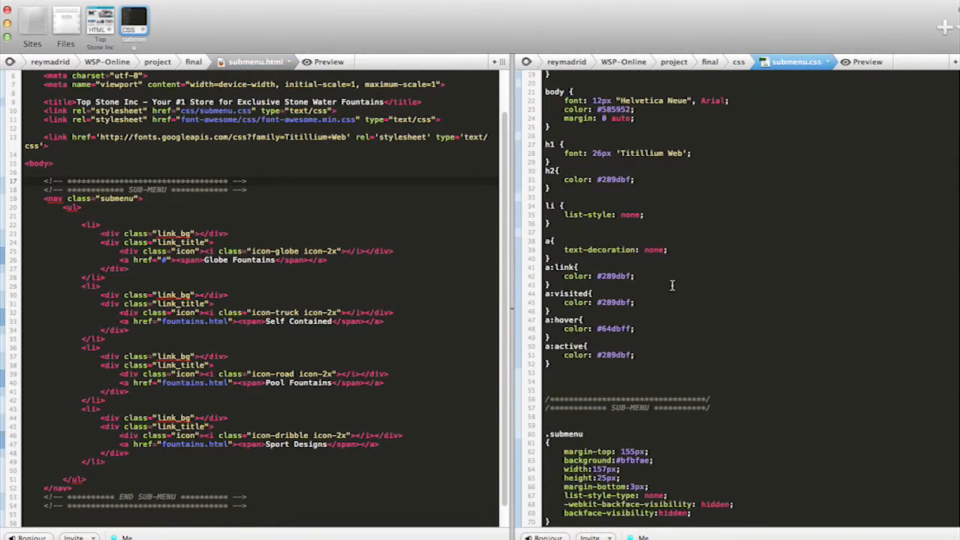
{"action": "scroll", "scroll_direction": "down", "scroll_amount": 3}
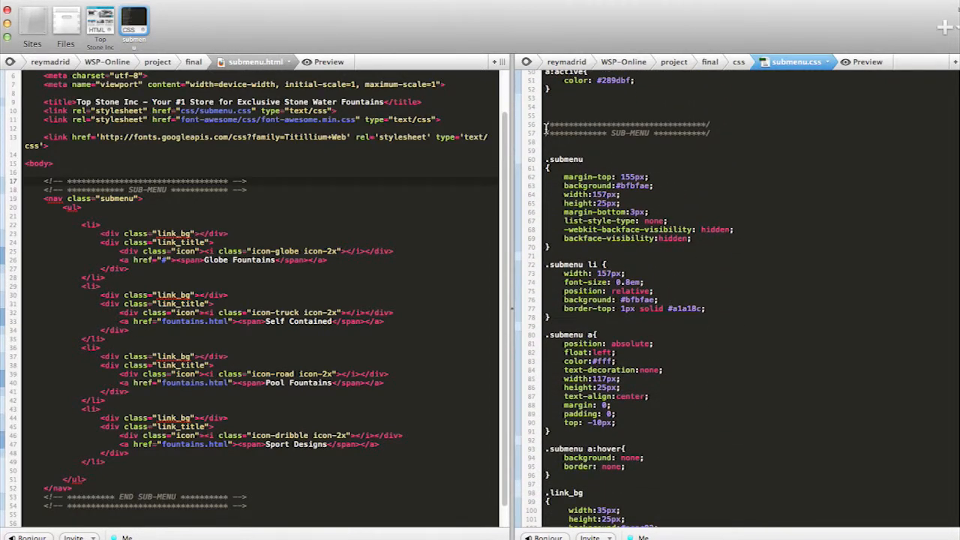
{"action": "scroll", "scroll_direction": "down", "scroll_amount": 3}
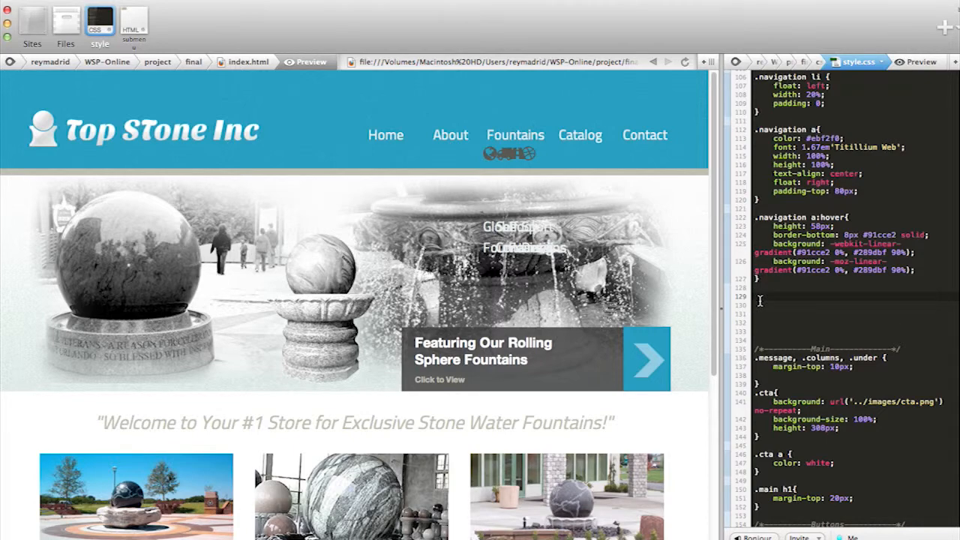
Refresh the preview after adding submenu rules to style.css, showing the tidy dropdown.
{"action": "scroll", "scroll_direction": "down", "scroll_amount": 3}
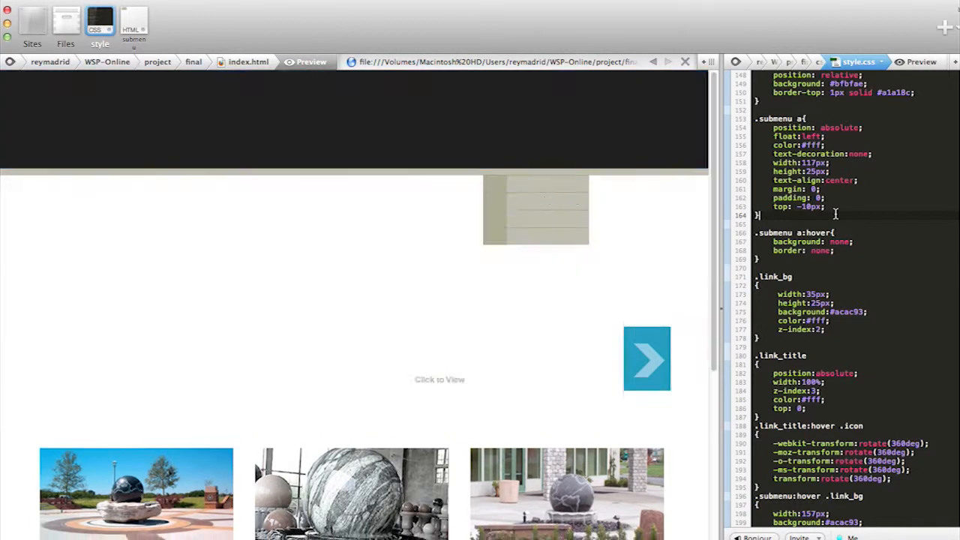
{"action": "left_click", "coordinate": [311, 62]}
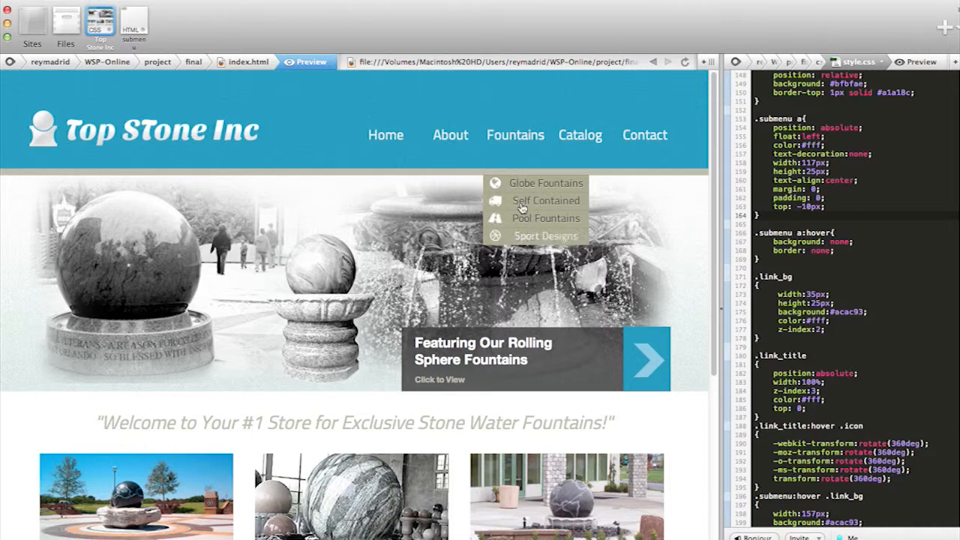
{"action": "mouse_move", "coordinate": [515, 135]}
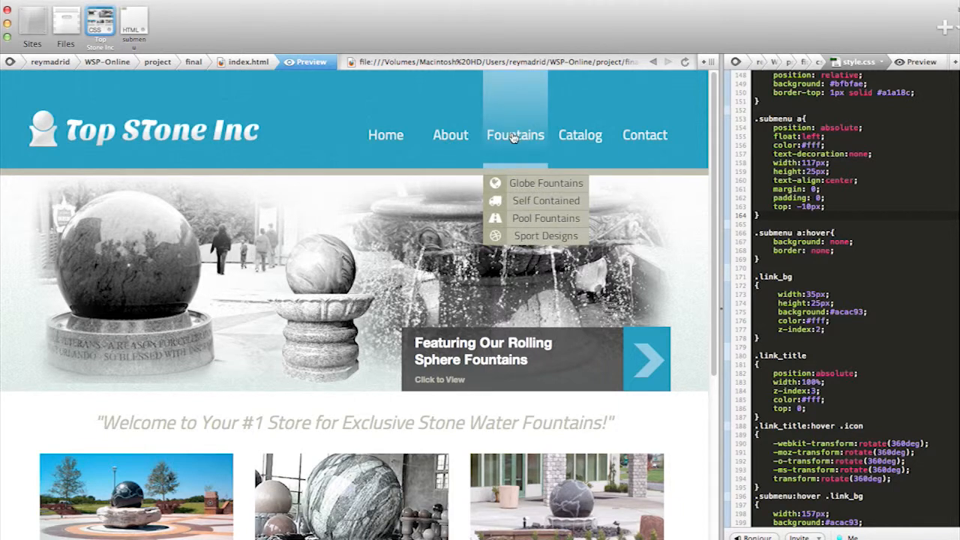
{"action": "mouse_move", "coordinate": [523, 187]}
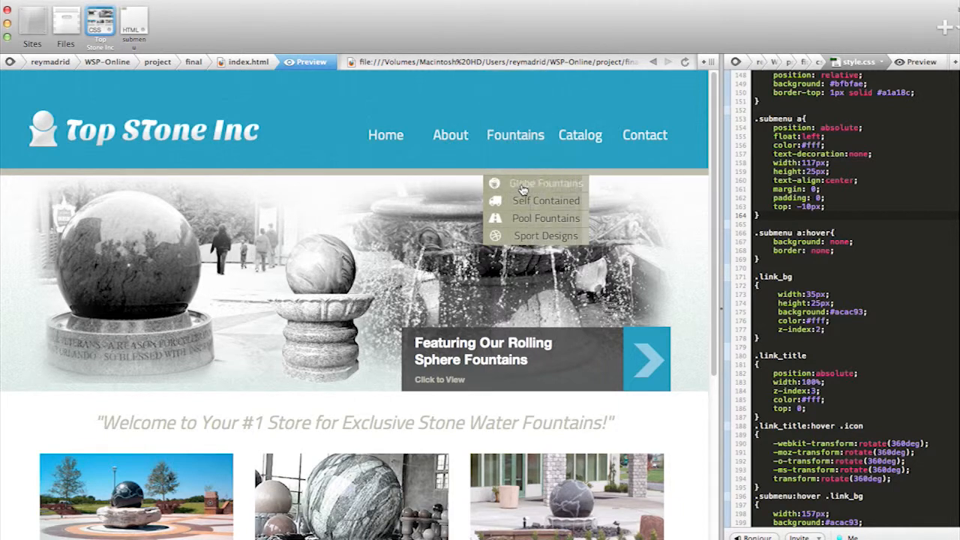
{"action": "mouse_move", "coordinate": [525, 200]}
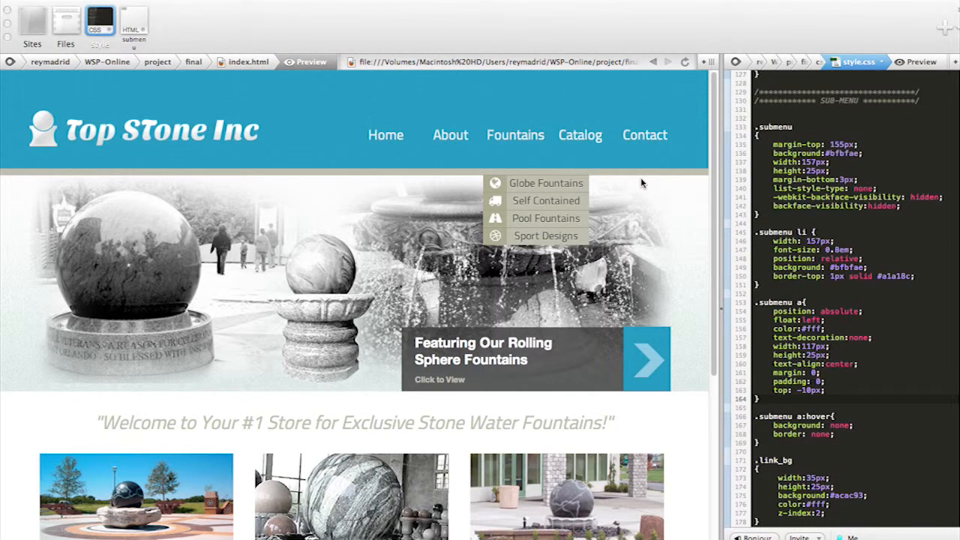
{"action": "mouse_move", "coordinate": [596, 186]}
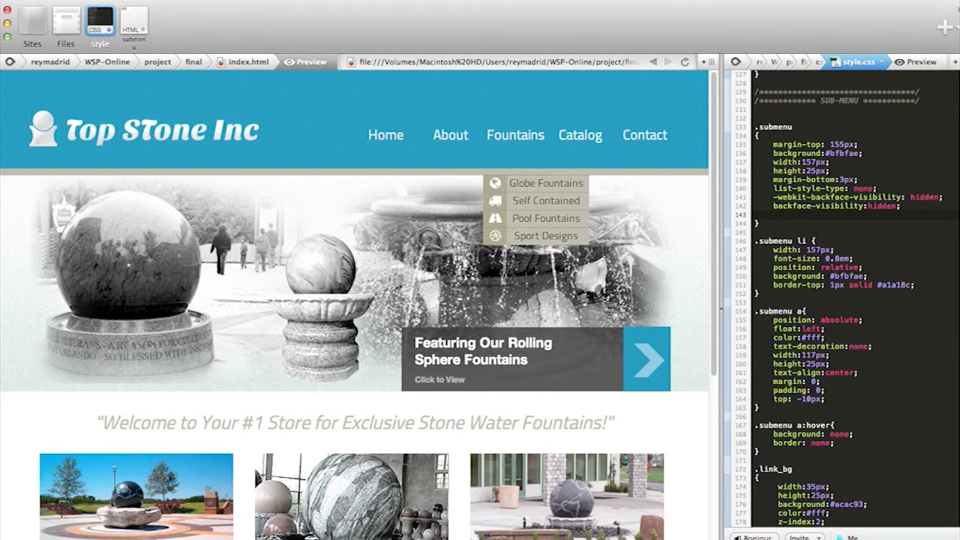
Start a display declaration inside the .submenu rule in style.css.
{"action": "type", "text": "di"}
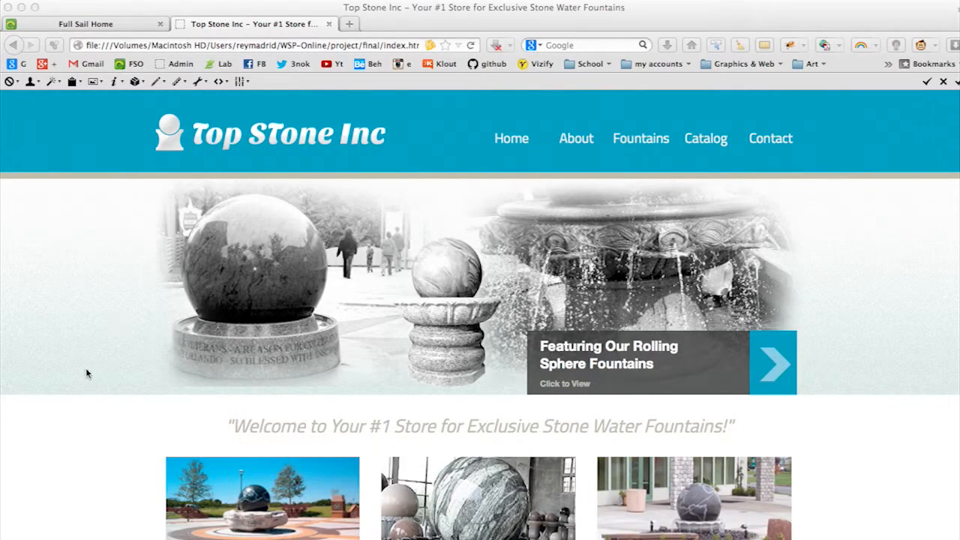
{"action": "mouse_move", "coordinate": [640, 143]}
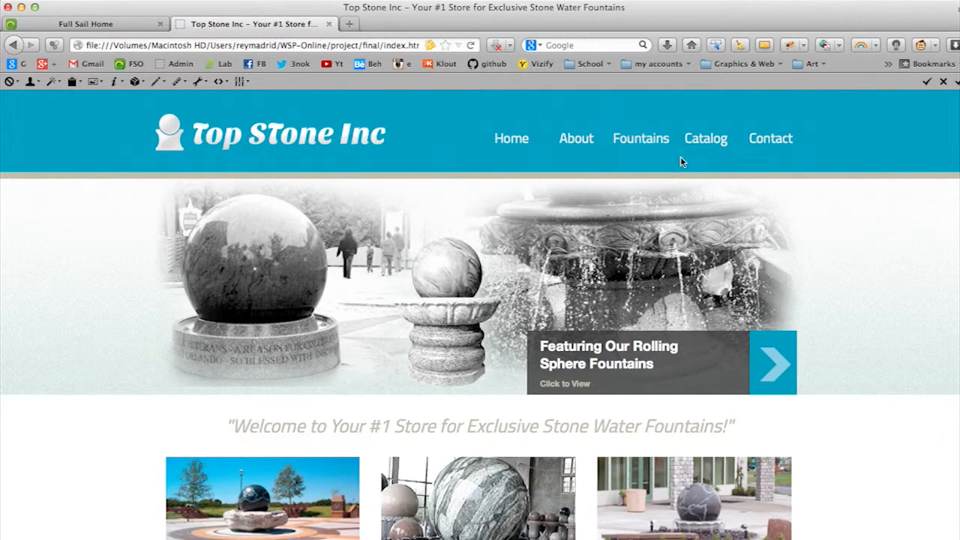
{"action": "mouse_move", "coordinate": [898, 399]}
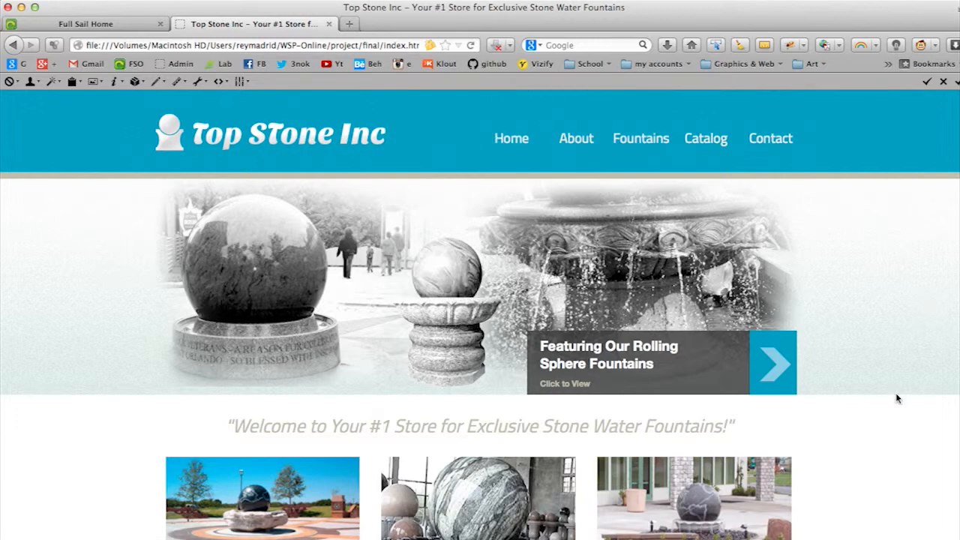
{"action": "mouse_move", "coordinate": [904, 444]}
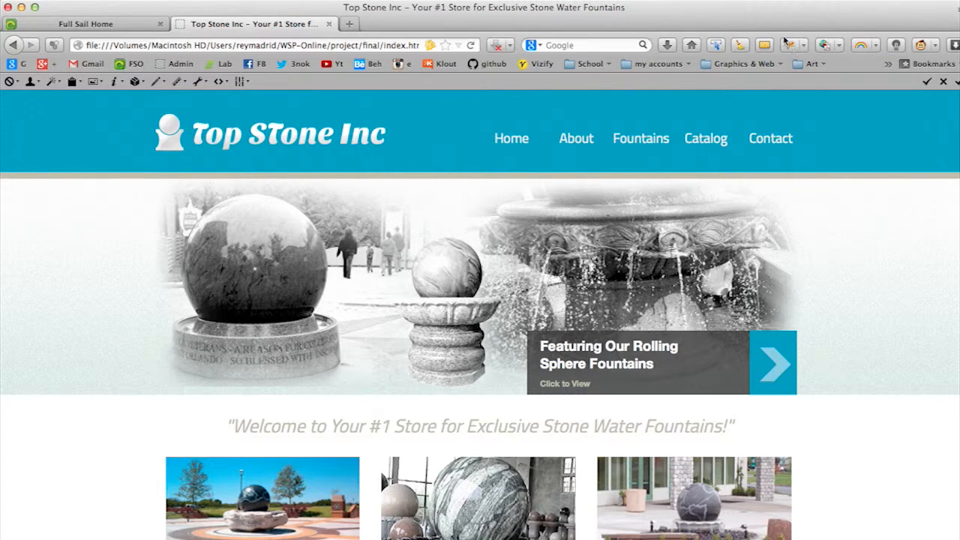
{"action": "mouse_move", "coordinate": [797, 242]}
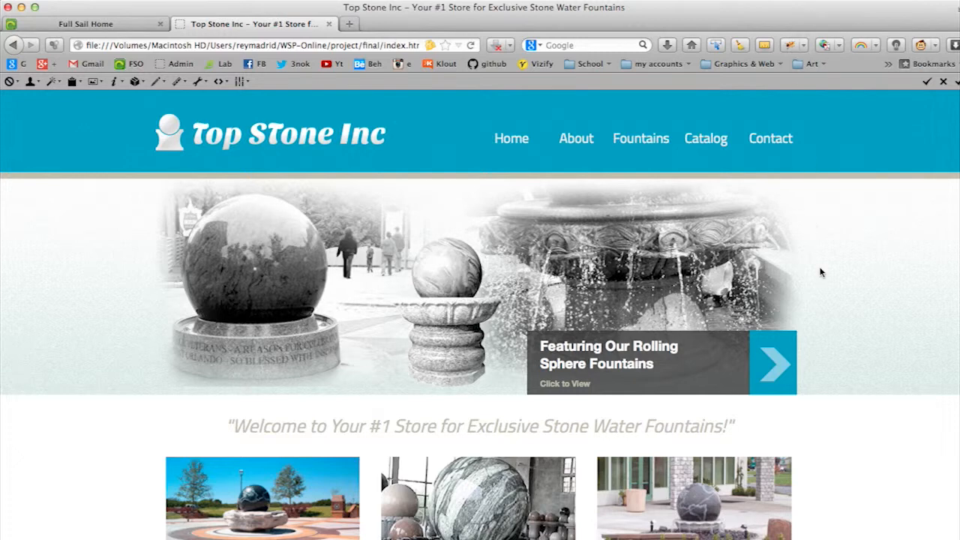
Open the page context menu on the home page navigation to inspect it with Firebug.
{"action": "right_click", "coordinate": [641, 138]}
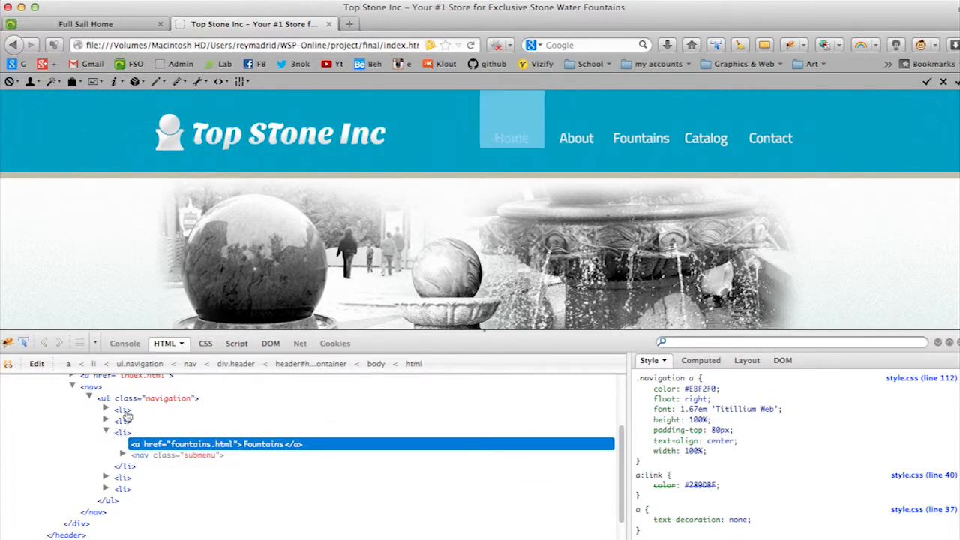
{"action": "mouse_move", "coordinate": [128, 417]}
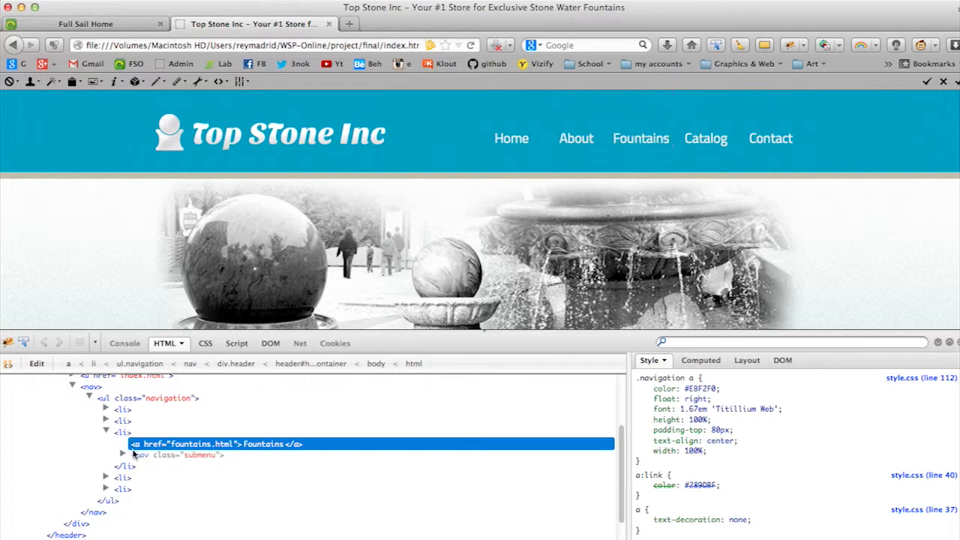
Select nav.submenu in Firebug and toggle its display: none rule.
{"action": "left_click", "coordinate": [177, 456]}
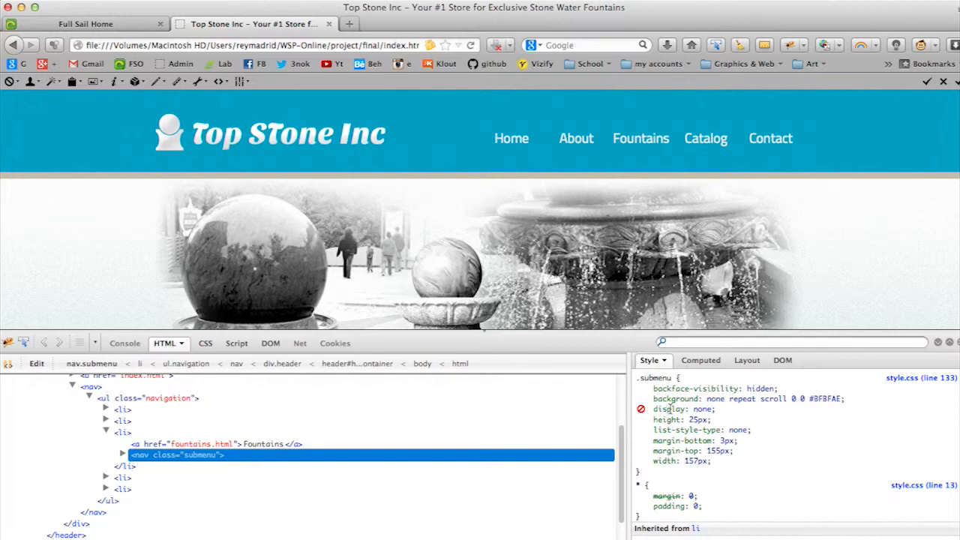
{"action": "double_click", "coordinate": [701, 409]}
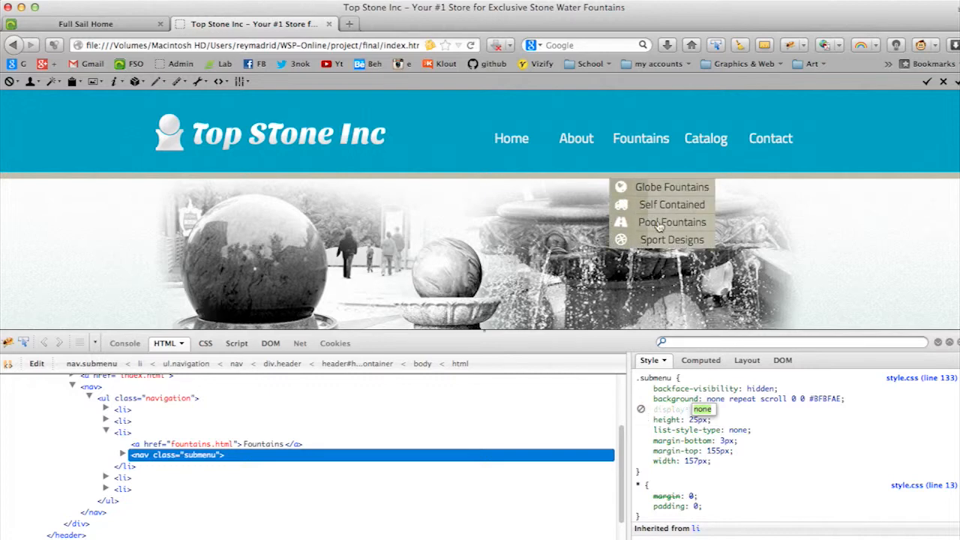
{"action": "mouse_move", "coordinate": [672, 187]}
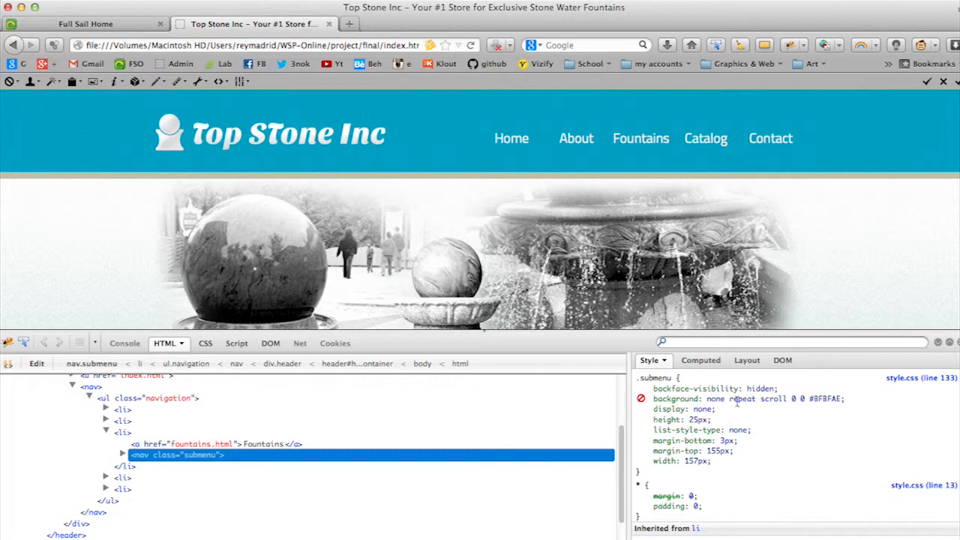
Add inline display: block to the submenu and disable its background, height and margin-bottom.
{"action": "right_click", "coordinate": [735, 399]}
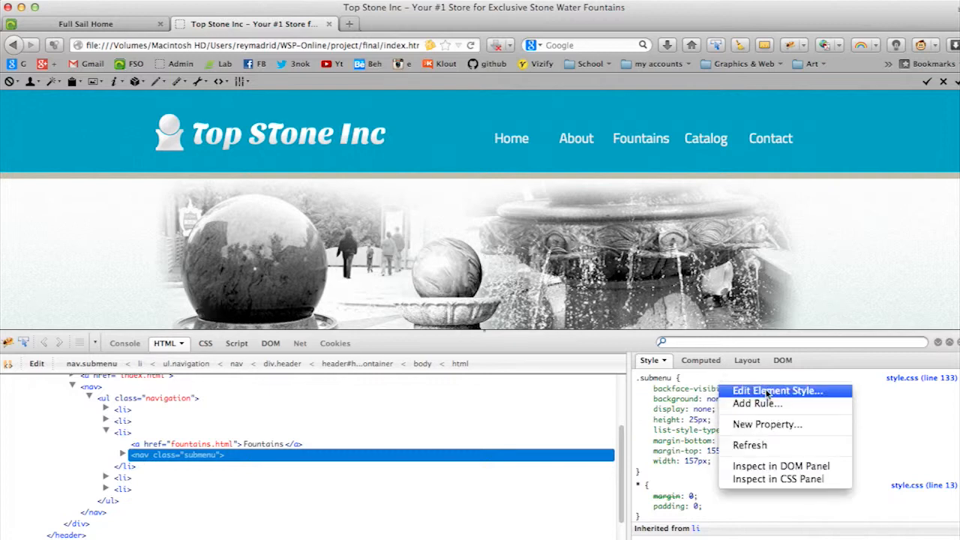
{"action": "left_click", "coordinate": [777, 390]}
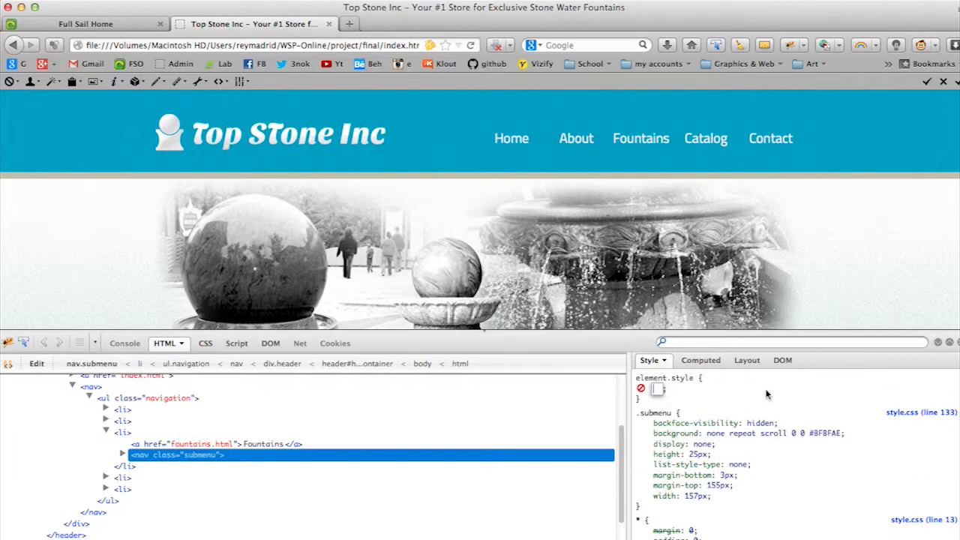
{"action": "left_click", "coordinate": [661, 388]}
{"action": "type", "text": "display"}
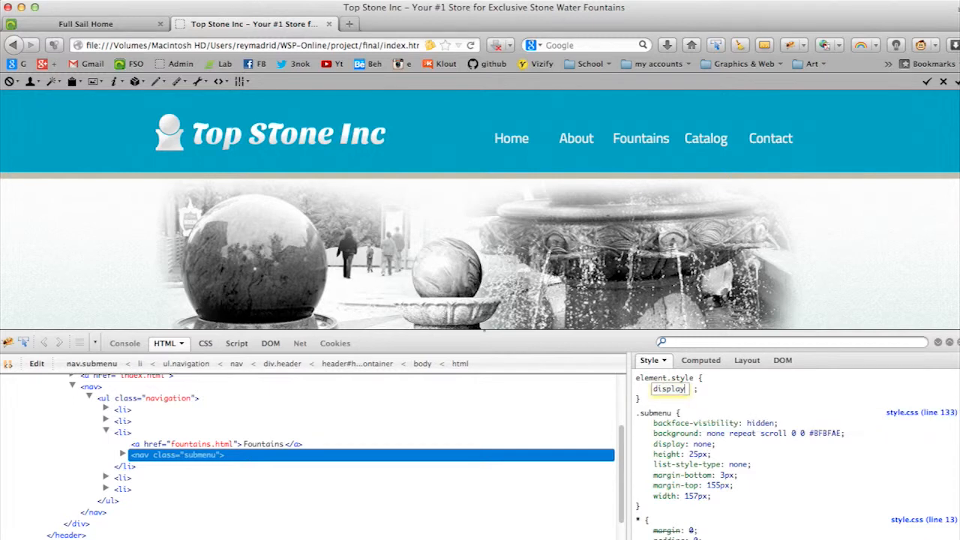
{"action": "type", "text": "block;"}
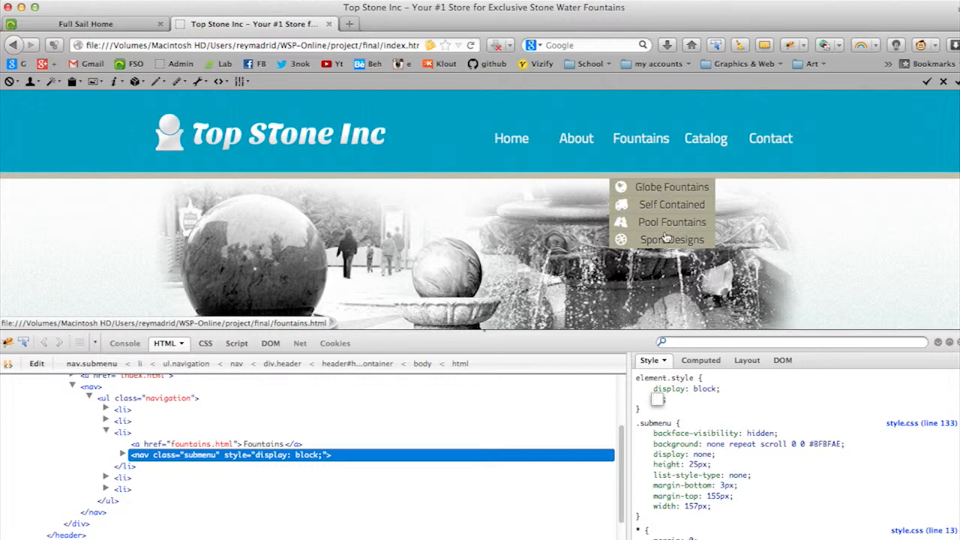
{"action": "mouse_move", "coordinate": [666, 265]}
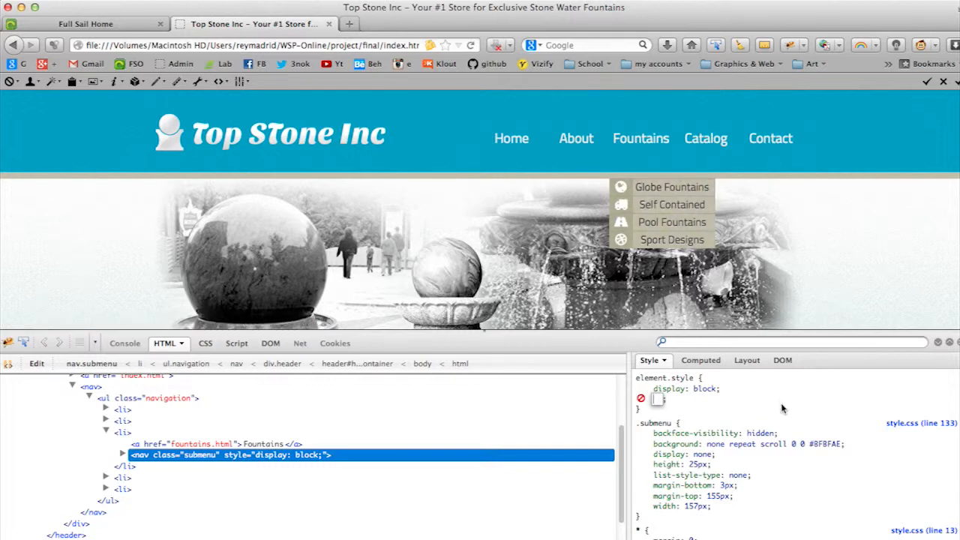
{"action": "left_click", "coordinate": [641, 390]}
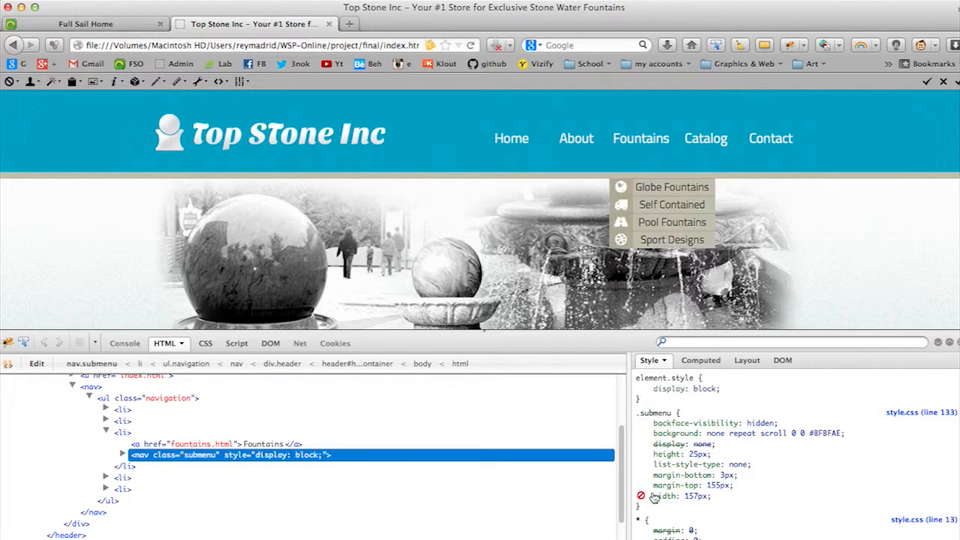
{"action": "left_click", "coordinate": [640, 496]}
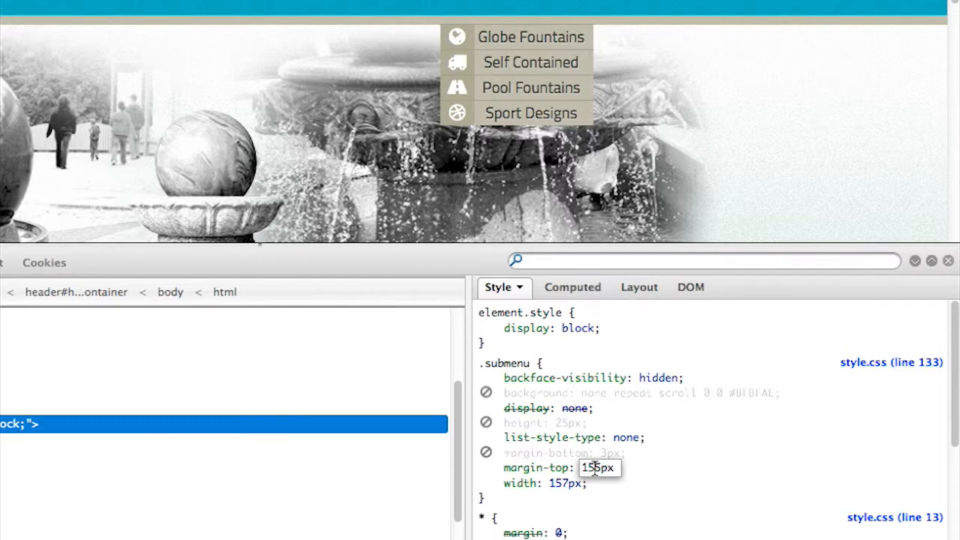
{"action": "type", "text": "175px"}
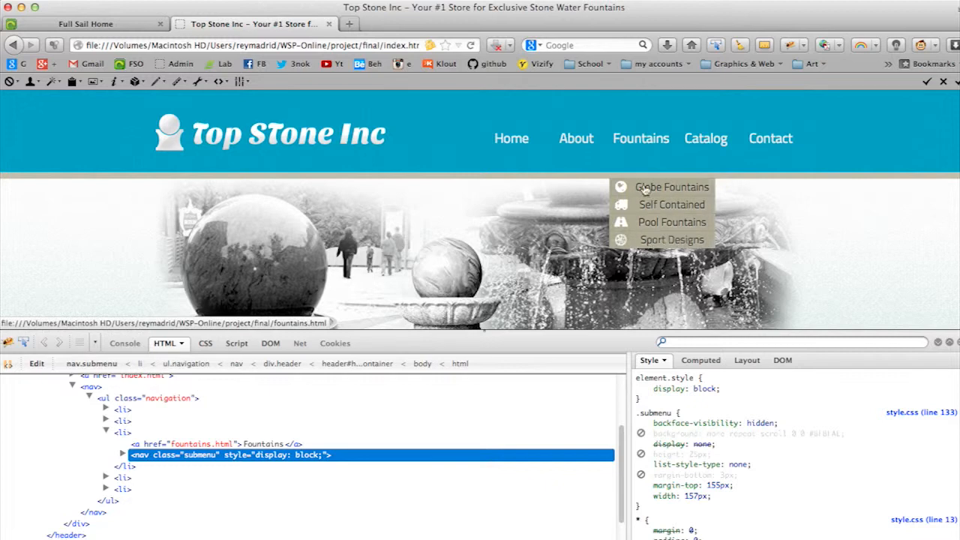
{"action": "mouse_move", "coordinate": [675, 173]}
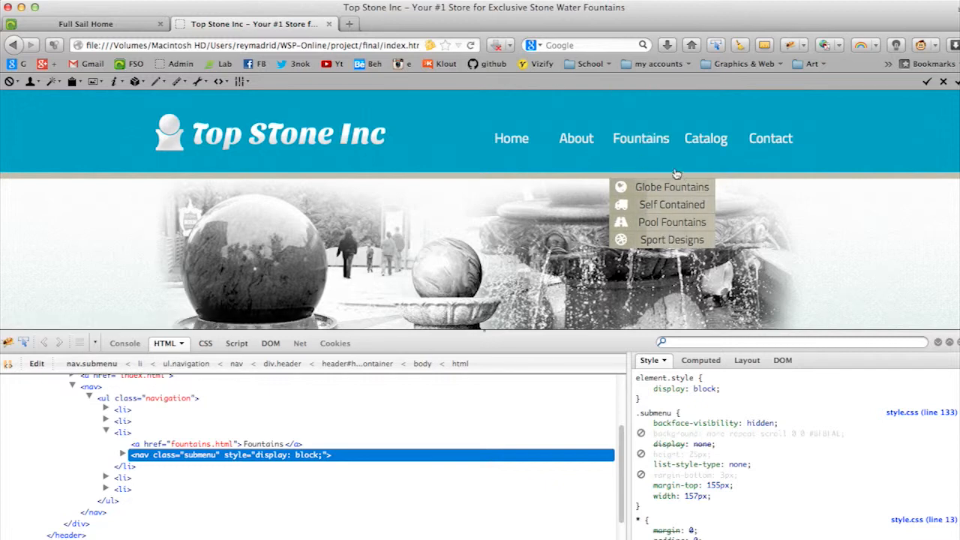